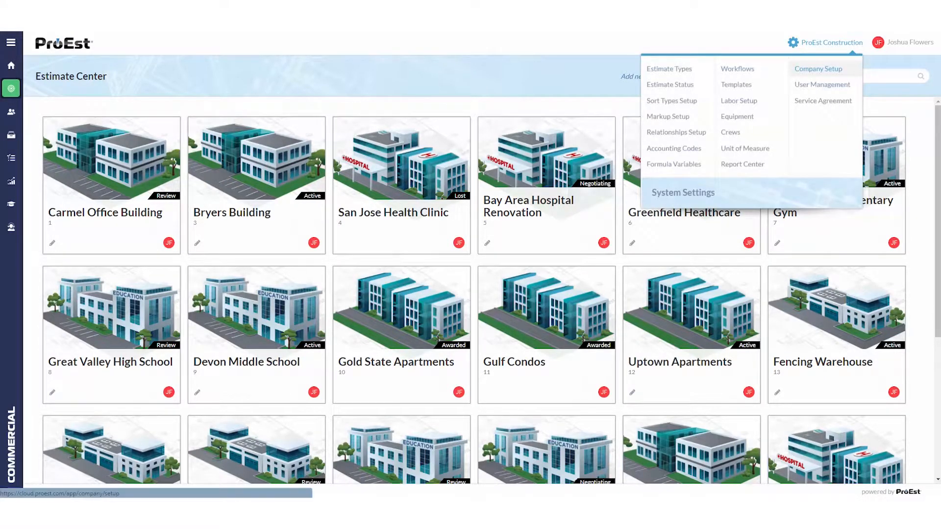
Step: In Company Setup Integrations, switch ComputerEase On and select its generated company key
click(817, 68)
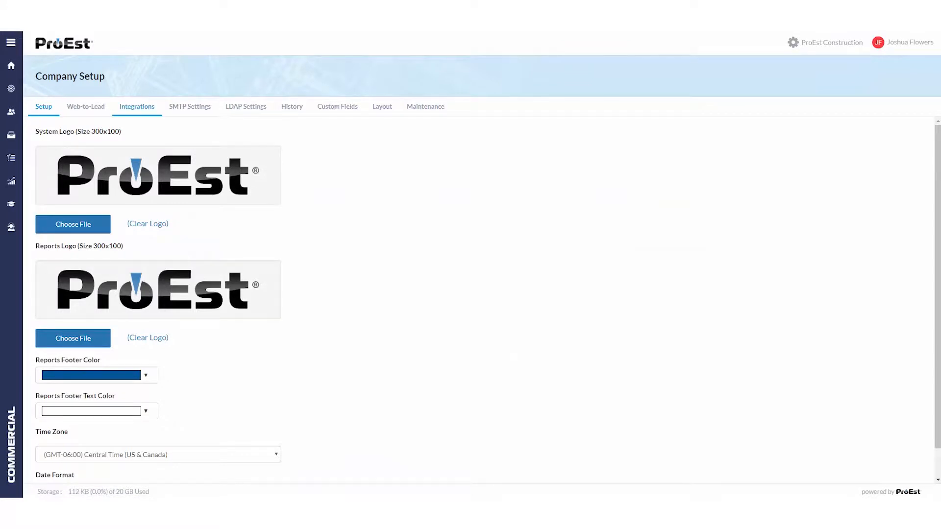
click(137, 106)
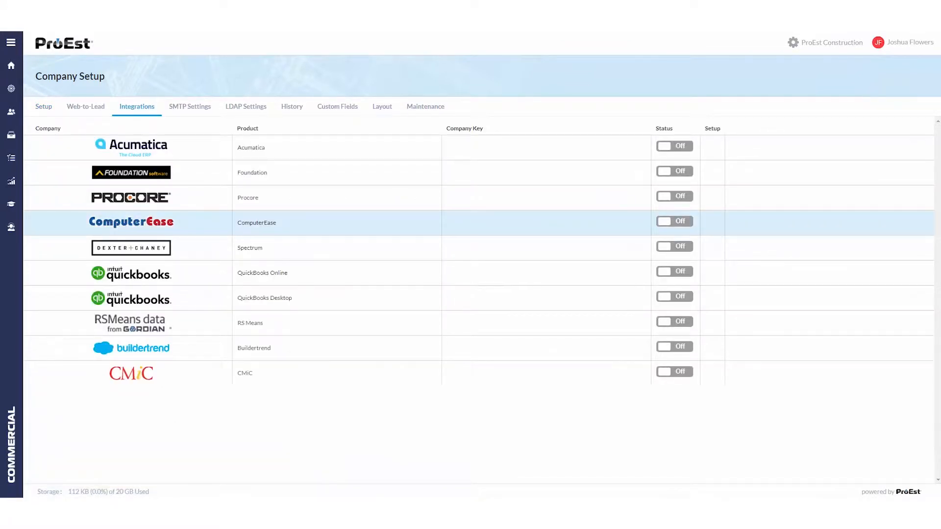
click(674, 221)
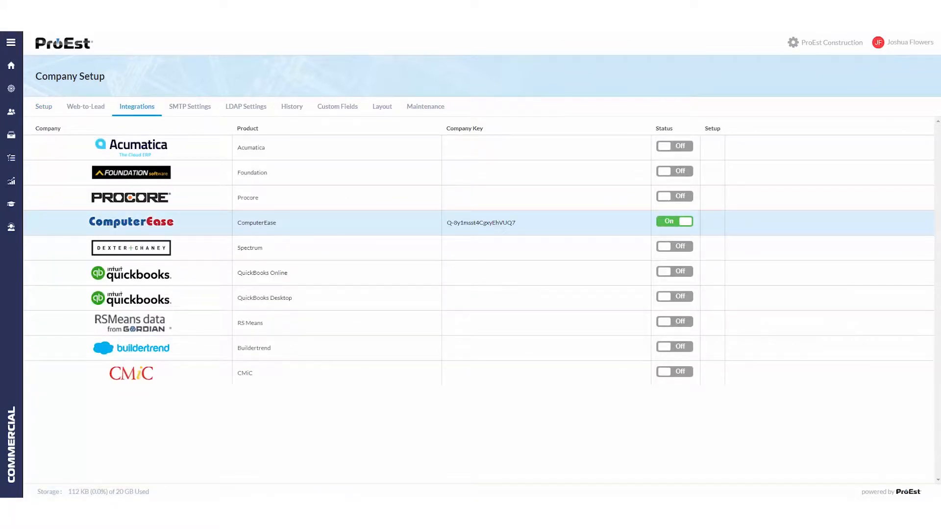
double_click(480, 223)
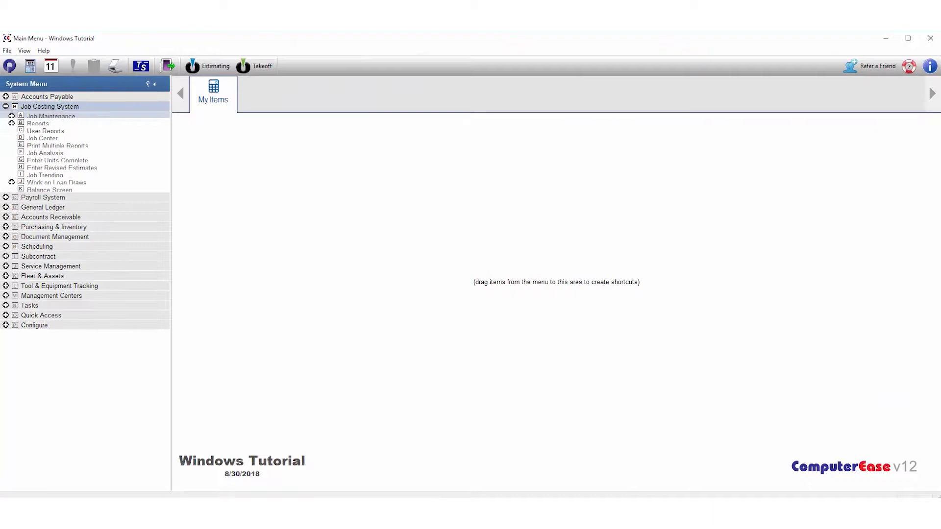
Step: Open Create/Edit a Job under Job Maintenance and start File > Import from ProEst
click(51, 116)
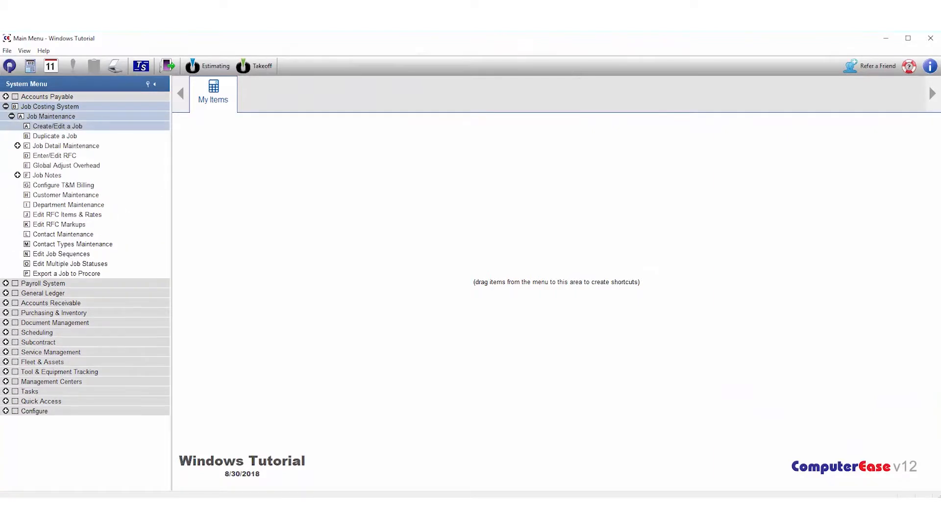
double_click(57, 126)
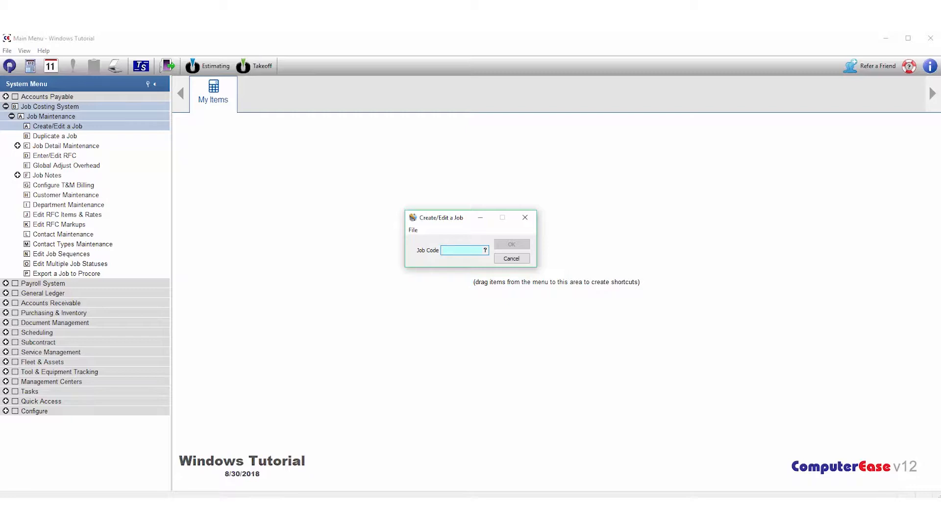
click(412, 230)
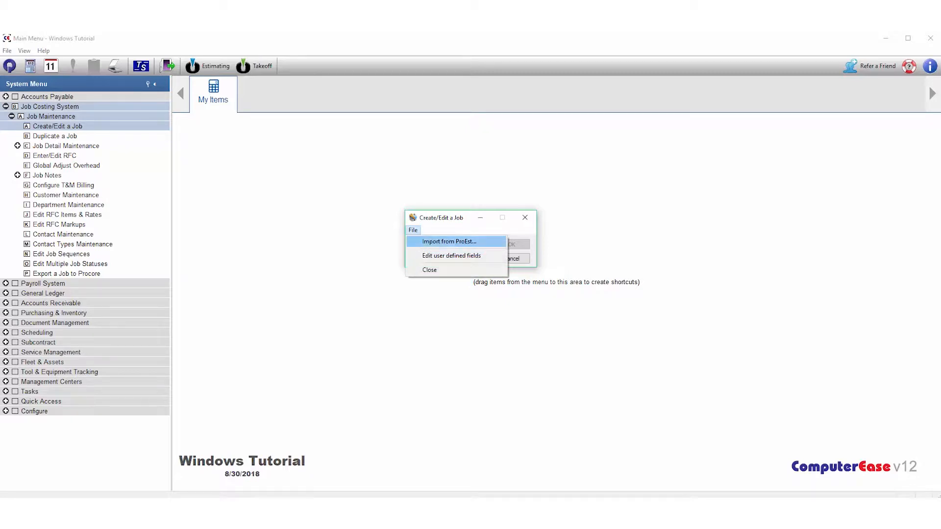
click(451, 241)
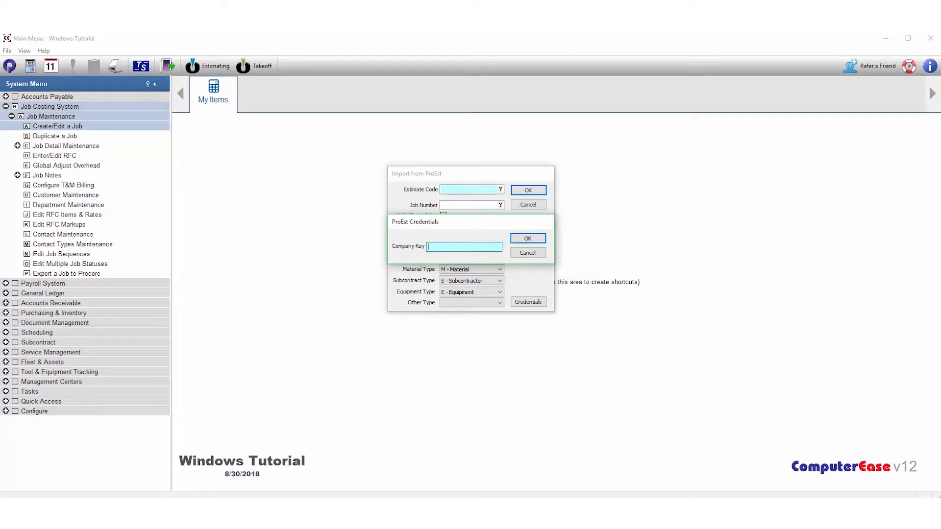
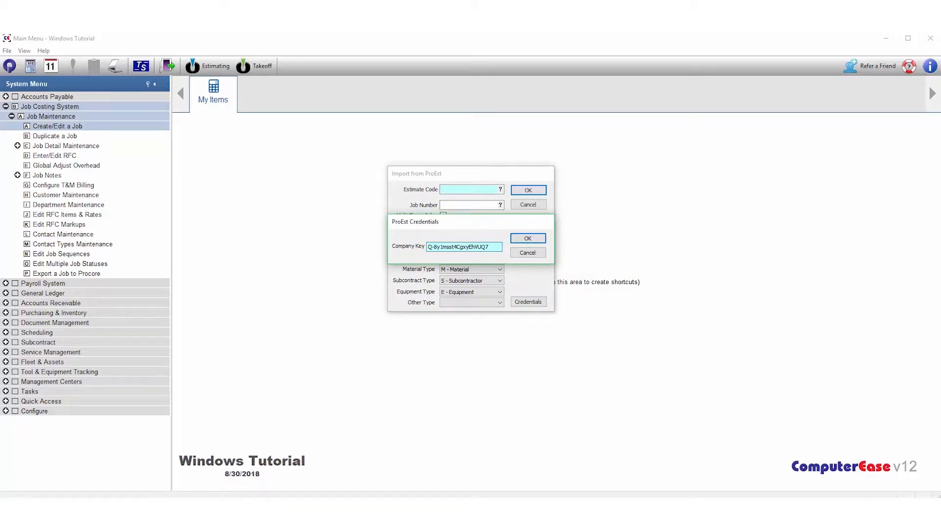
click(527, 238)
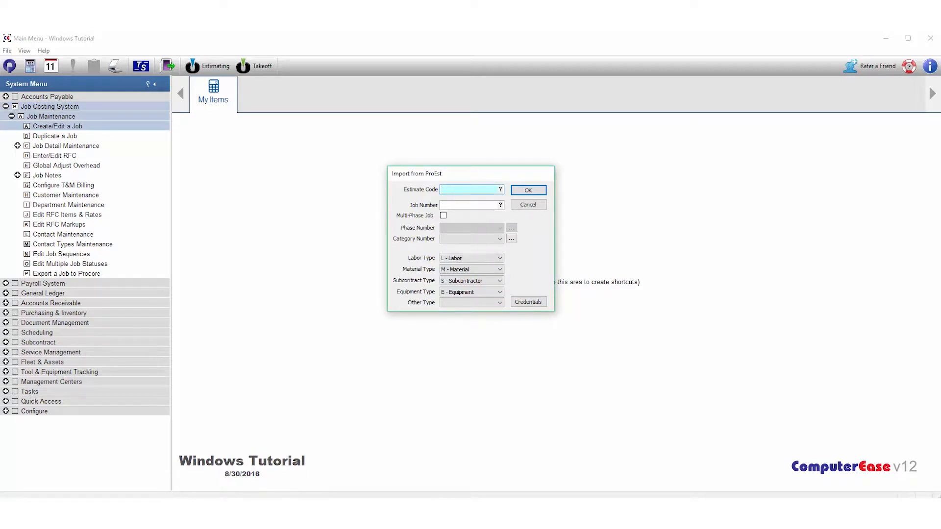
Step: Look up ProEst estimates and choose estimate 14, Pacific Scrape Yard
click(470, 190)
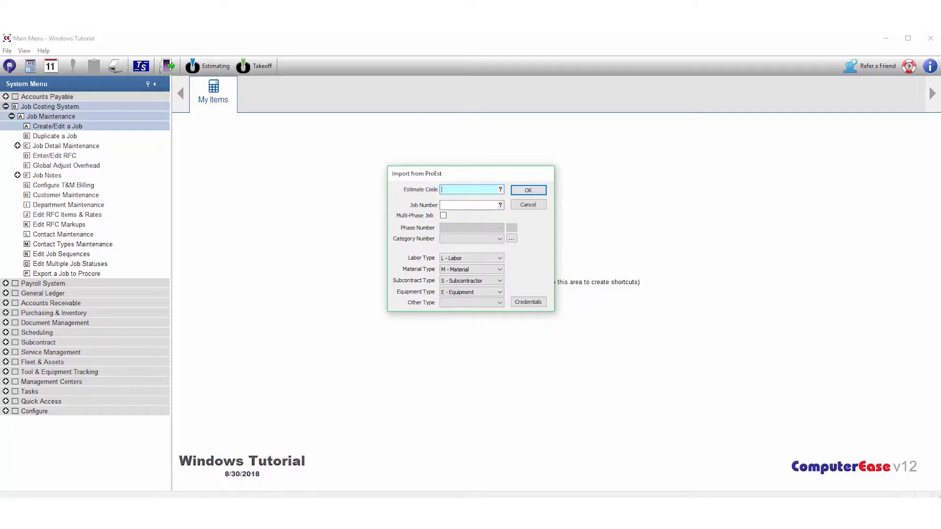
click(499, 189)
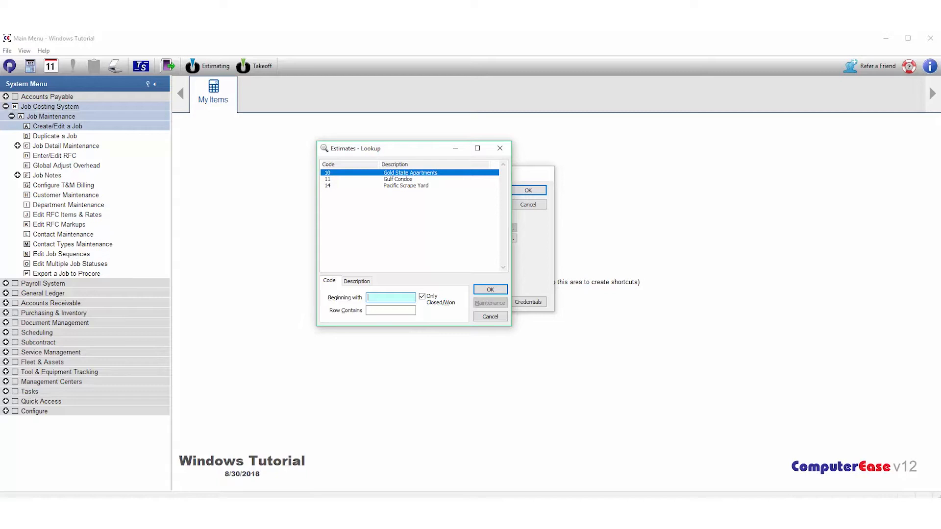
click(423, 297)
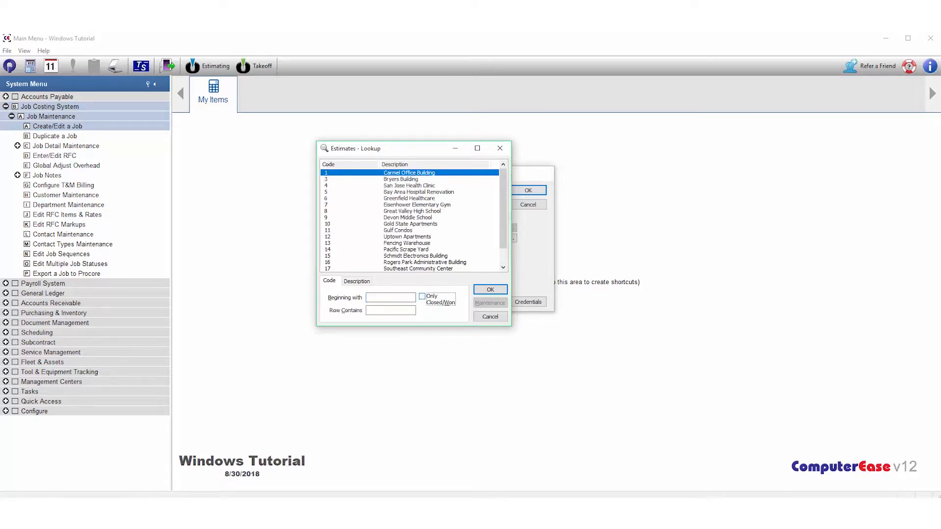
click(421, 296)
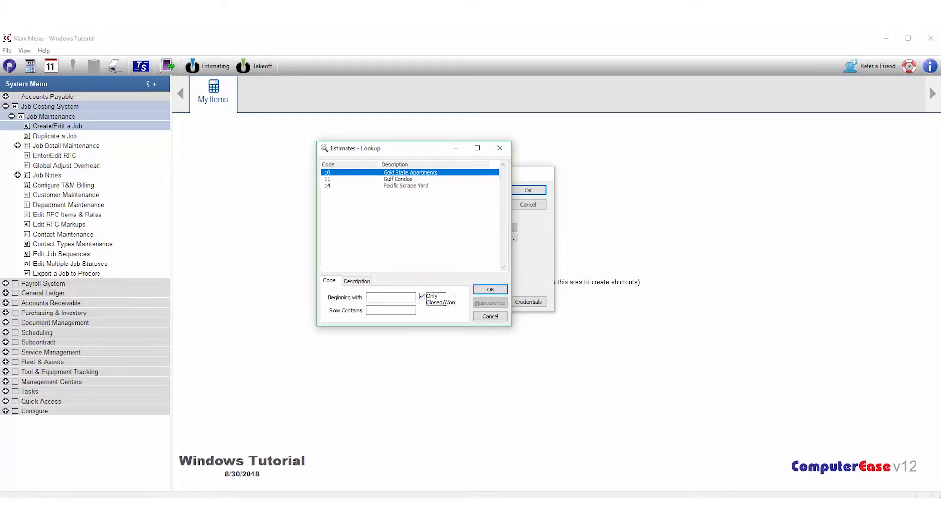
click(405, 185)
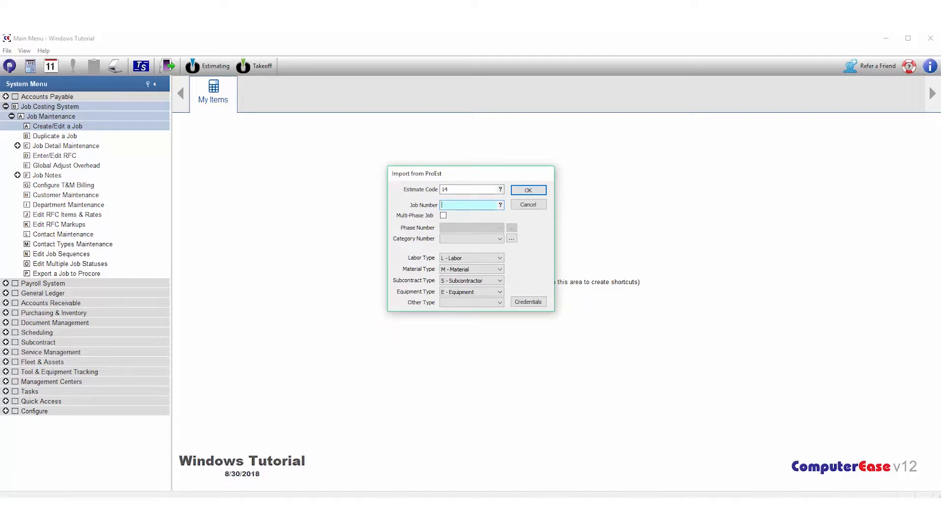
Step: Enter job number 9808 and mark the import as a Multi-Phase Job
text(9808)
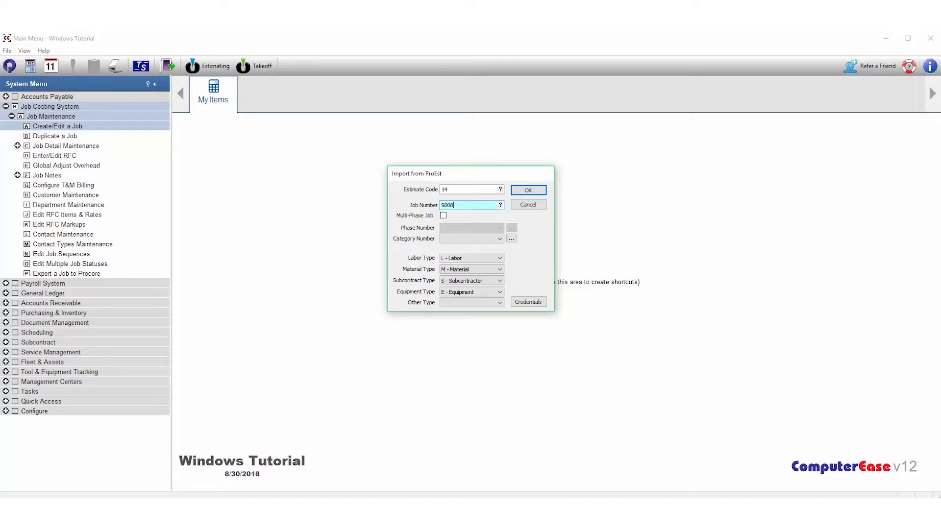
click(443, 216)
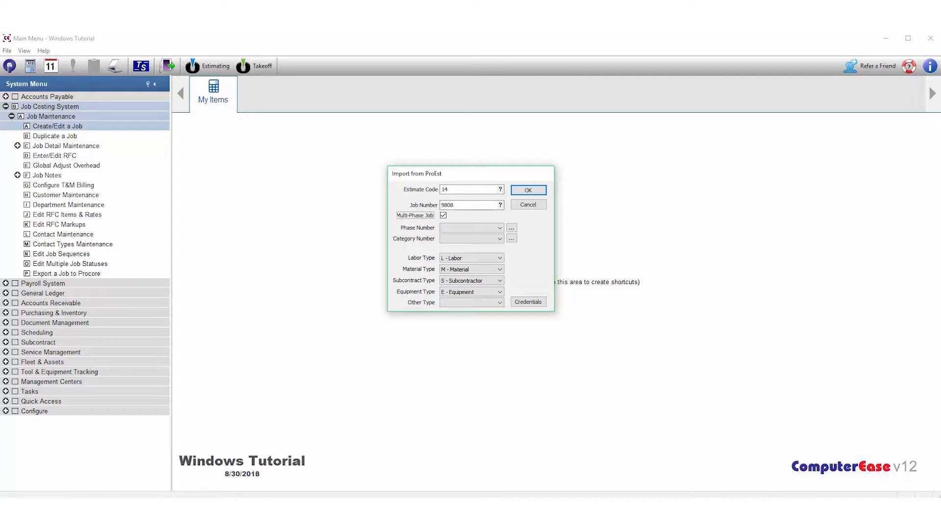
click(499, 227)
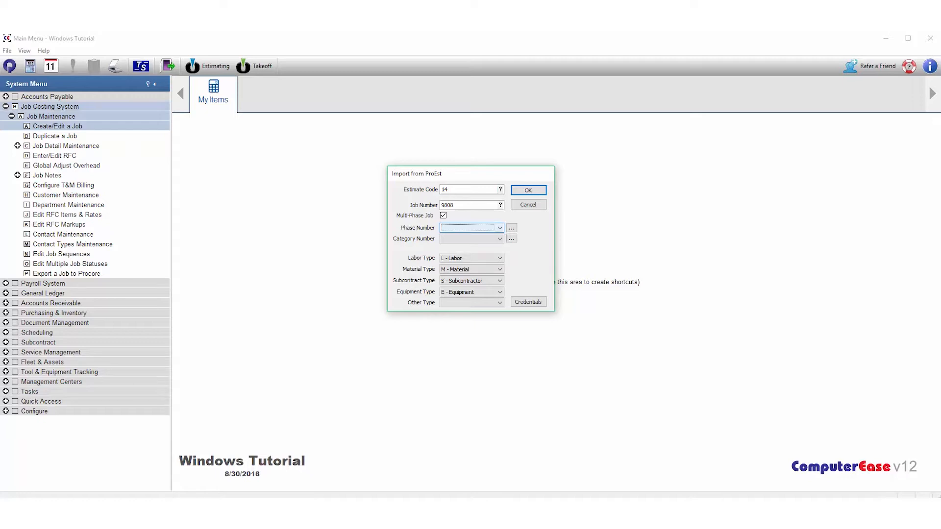
Step: Choose Division in the Phase Number dropdown and Sub-Division in Category Number
click(511, 228)
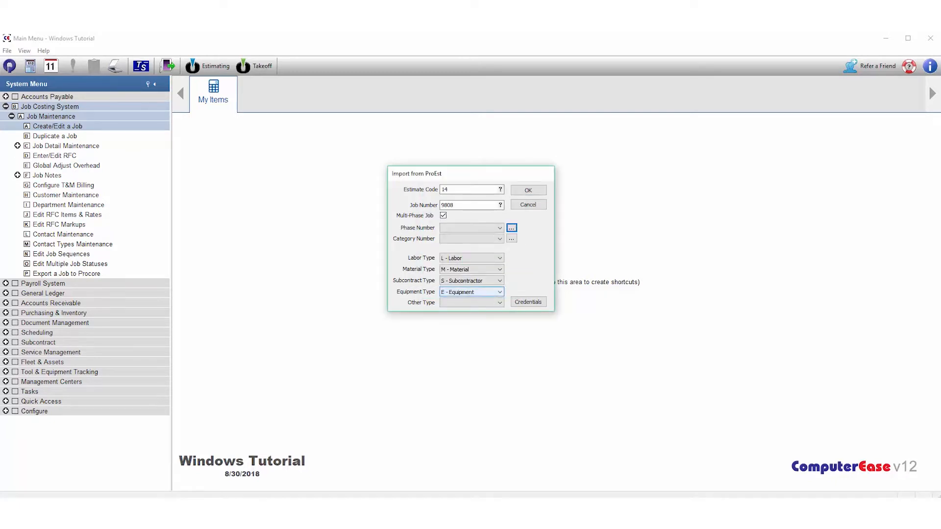
click(498, 228)
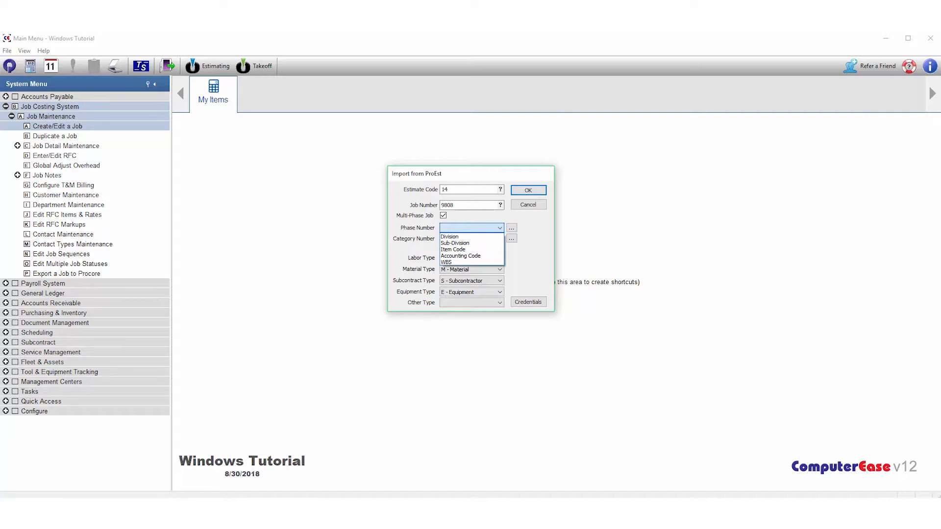
click(471, 228)
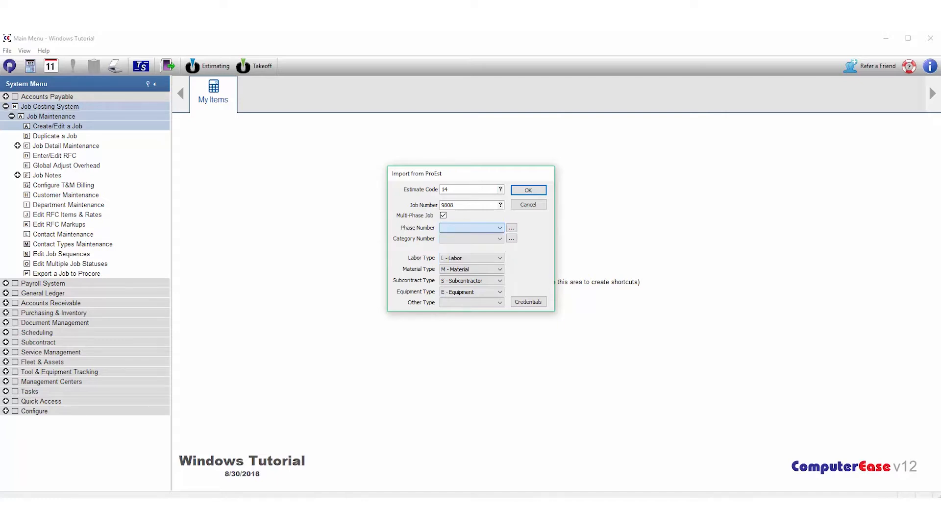
click(498, 227)
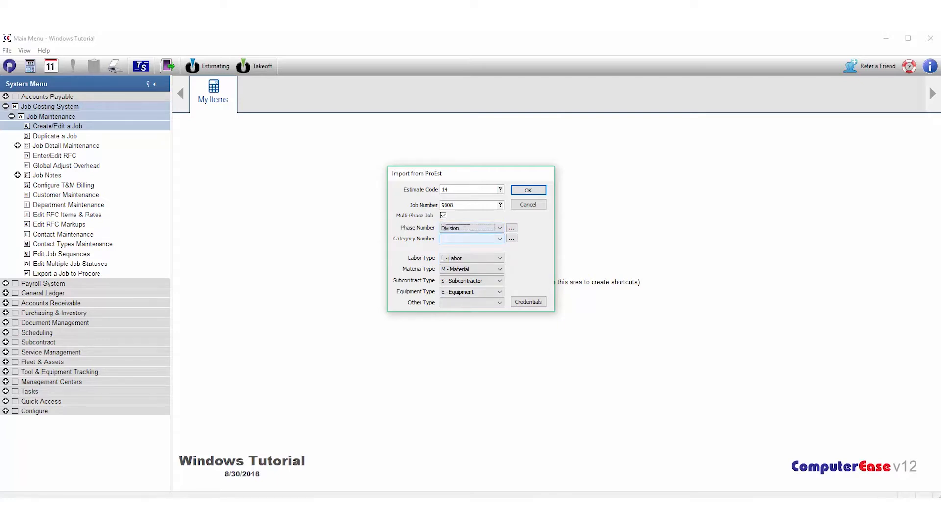
click(499, 239)
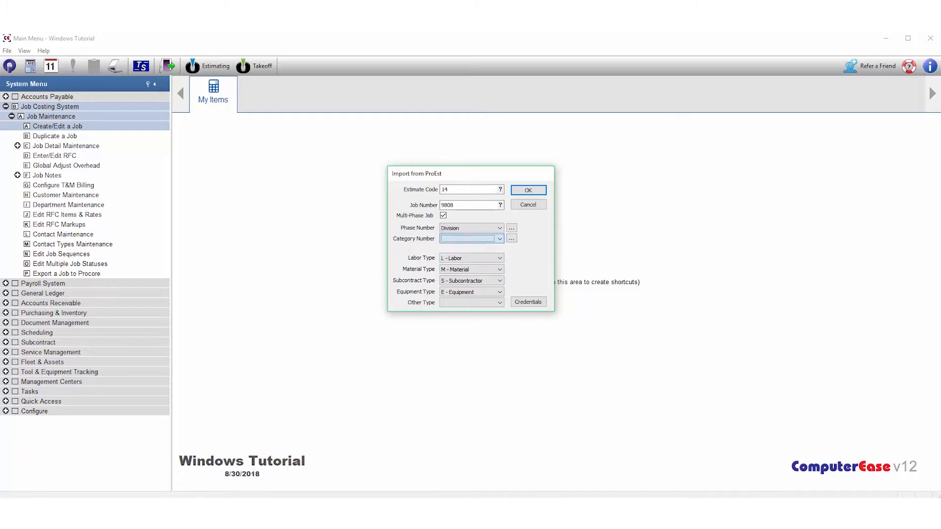
click(510, 238)
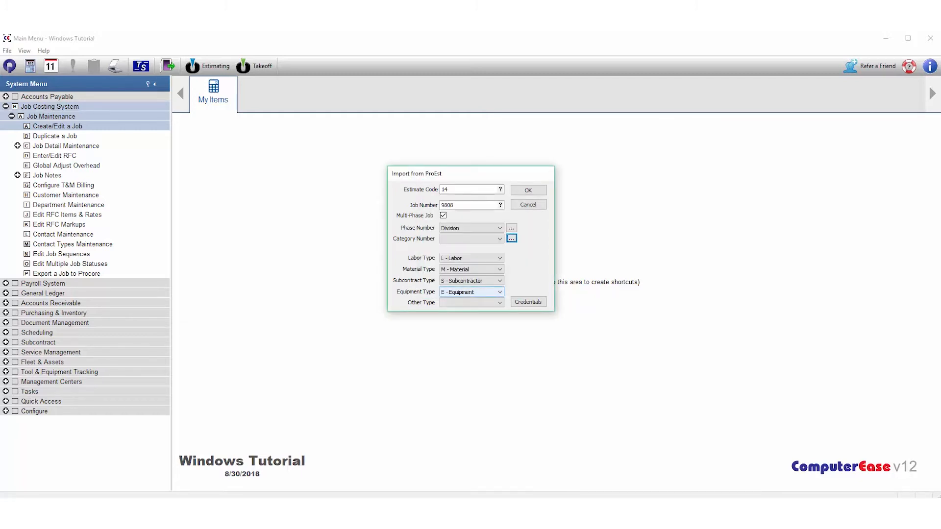
click(499, 238)
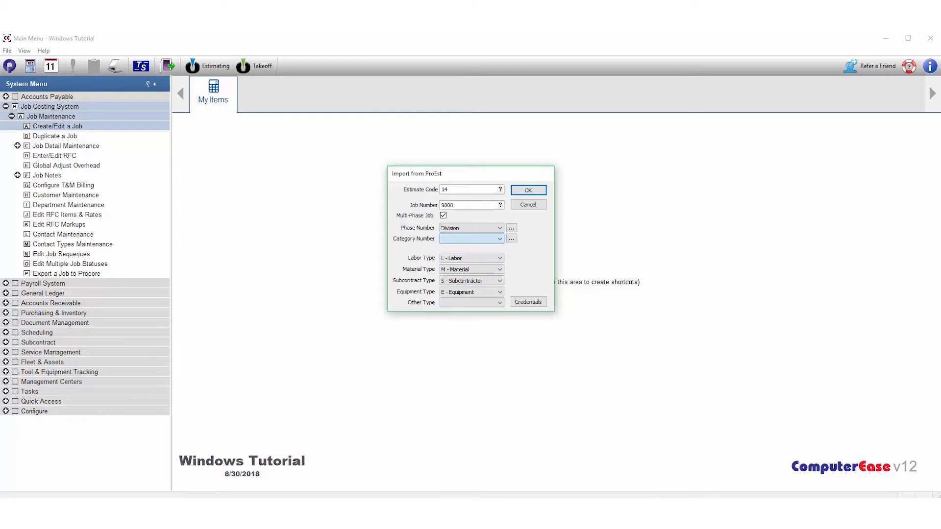
click(498, 238)
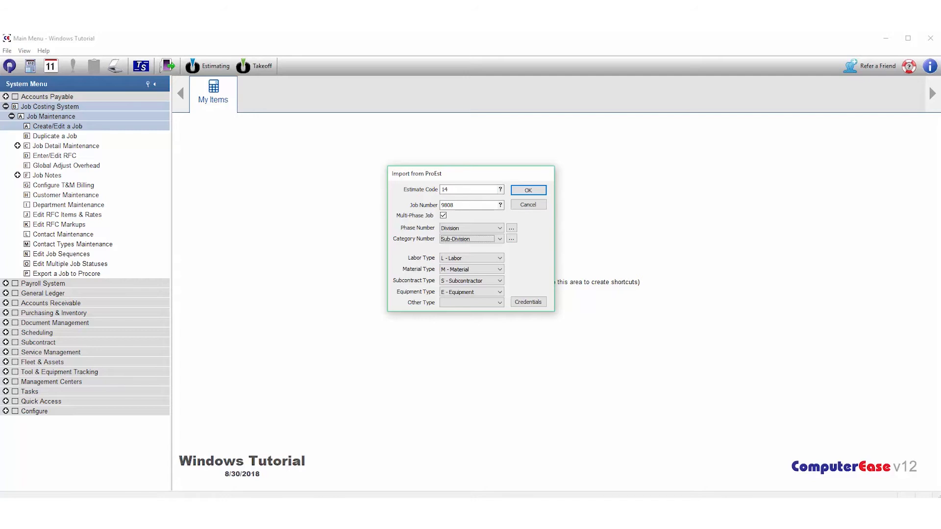
Step: Set Other Type to A - Additional Costs and submit the import settings
click(499, 302)
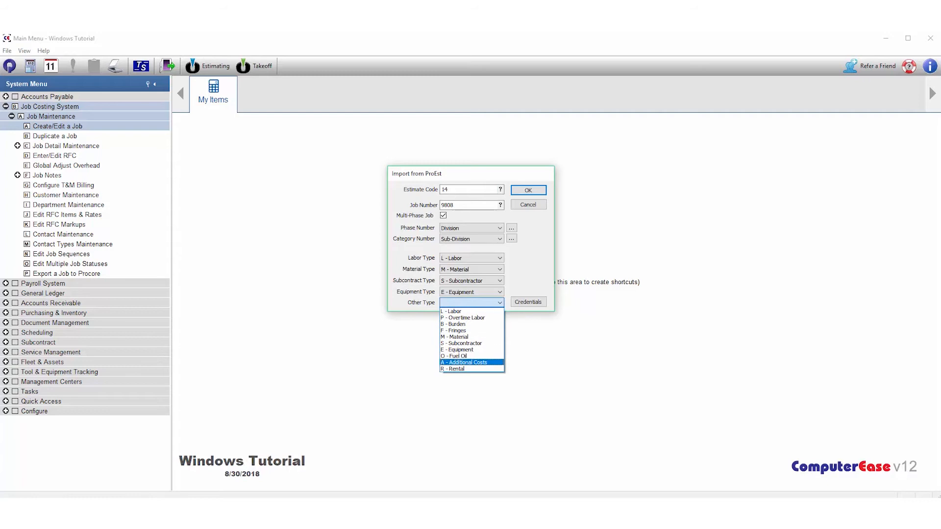
click(468, 363)
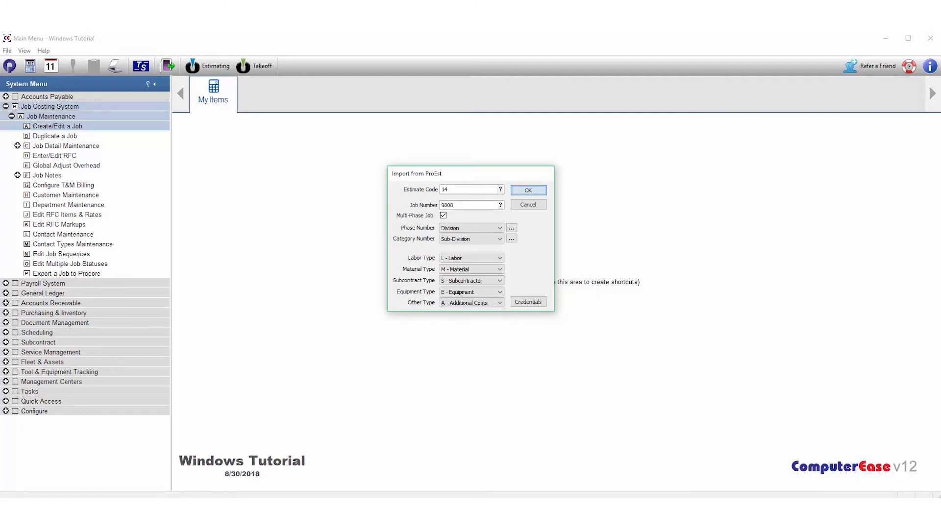
click(526, 190)
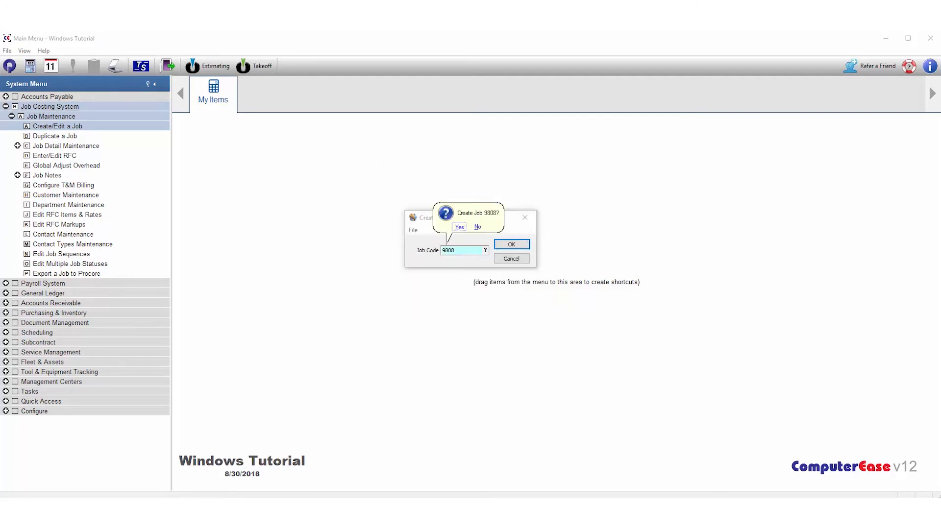
Step: Confirm creating job 9808, then view categories under 02 - Existing Conditions and 04 - Masonry
click(458, 227)
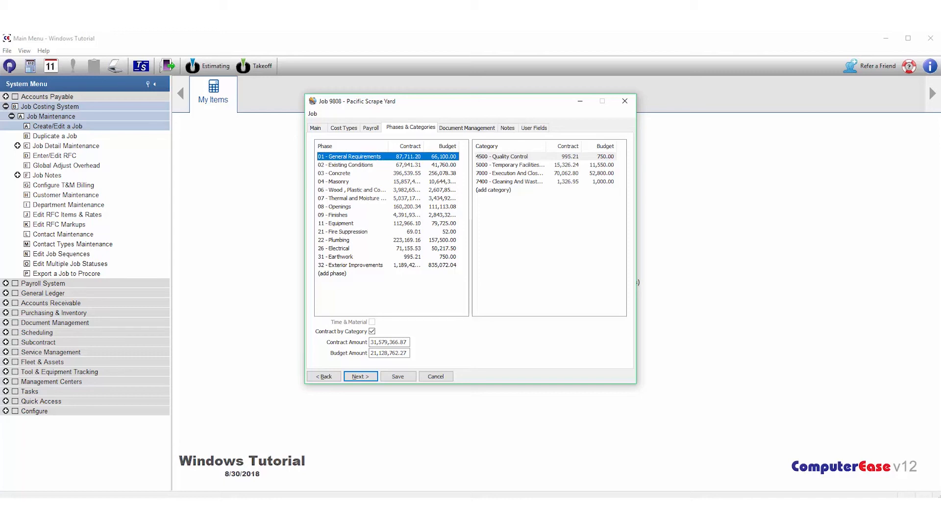
click(348, 164)
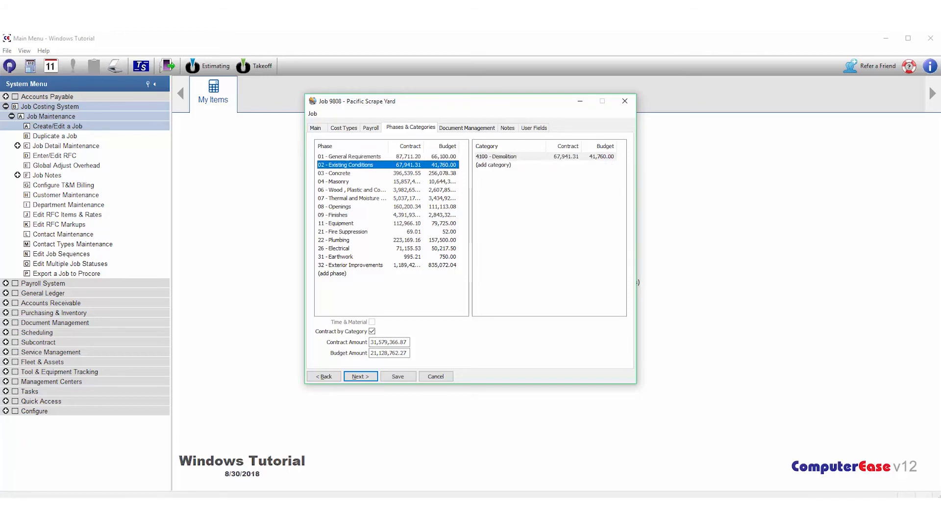
click(334, 181)
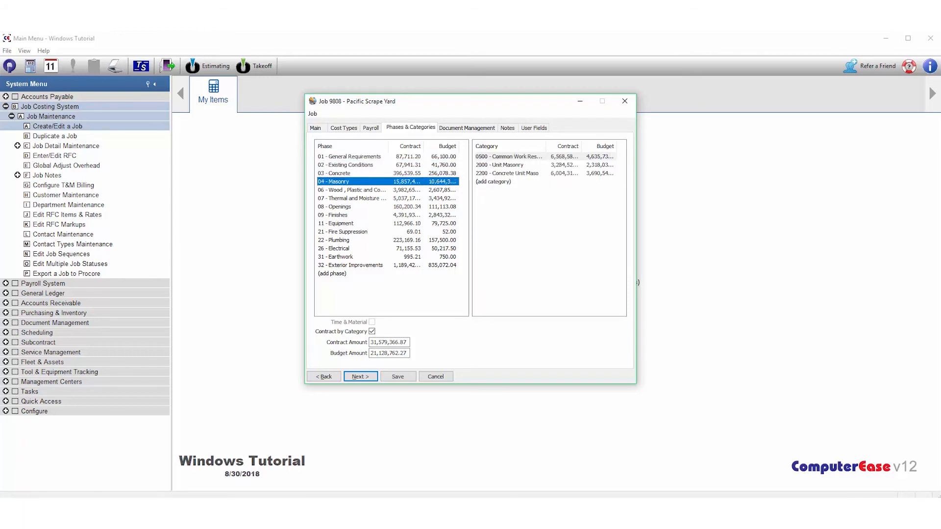